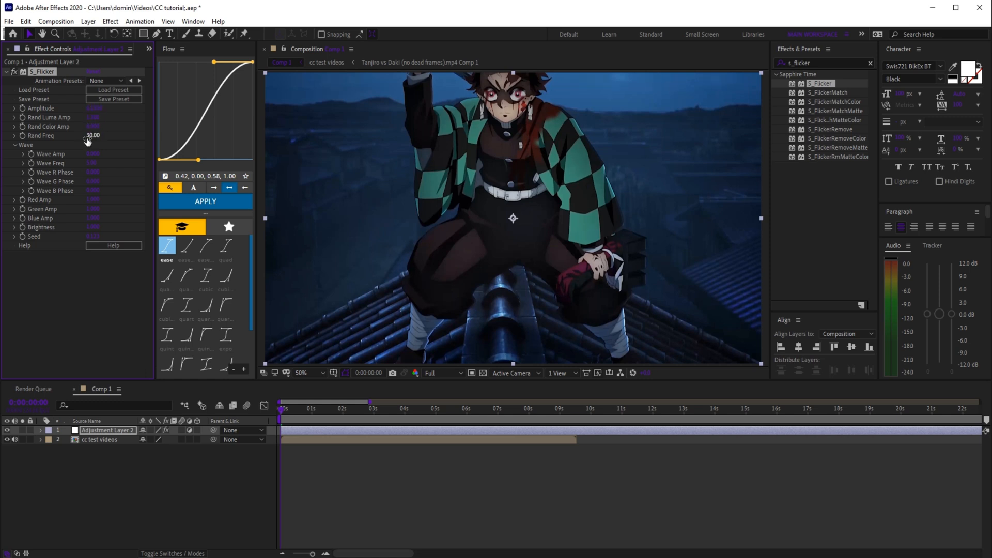
# Step: Search S_Glow, then apply Brightness & Contrast to Adjustment Layer 2
pyautogui.write('s_gl')
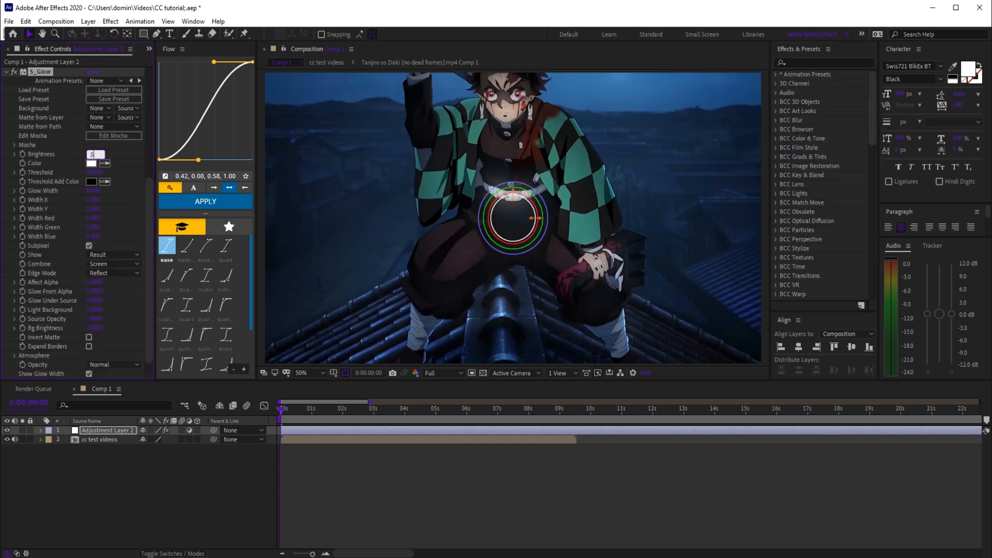
pyautogui.write('brig')
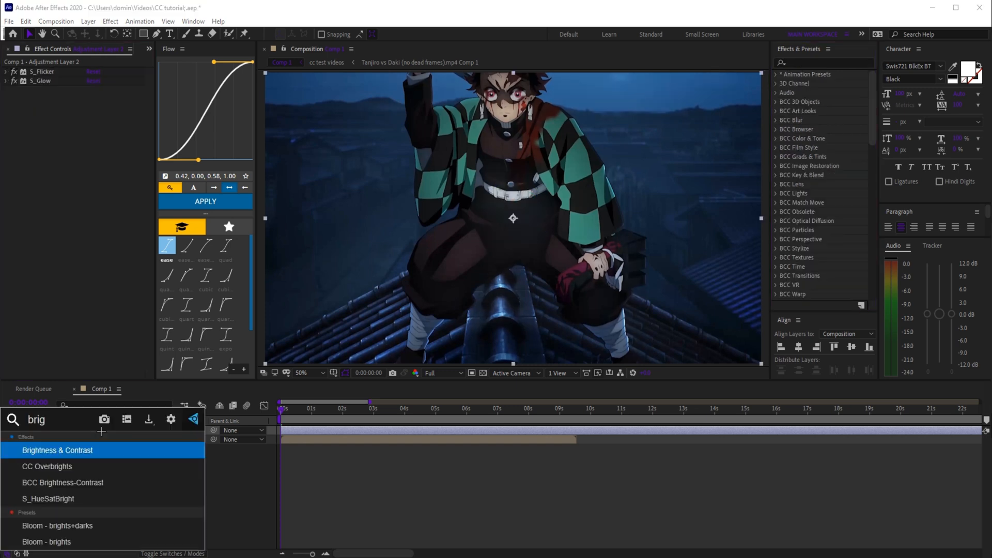
pyautogui.doubleClick(56, 450)
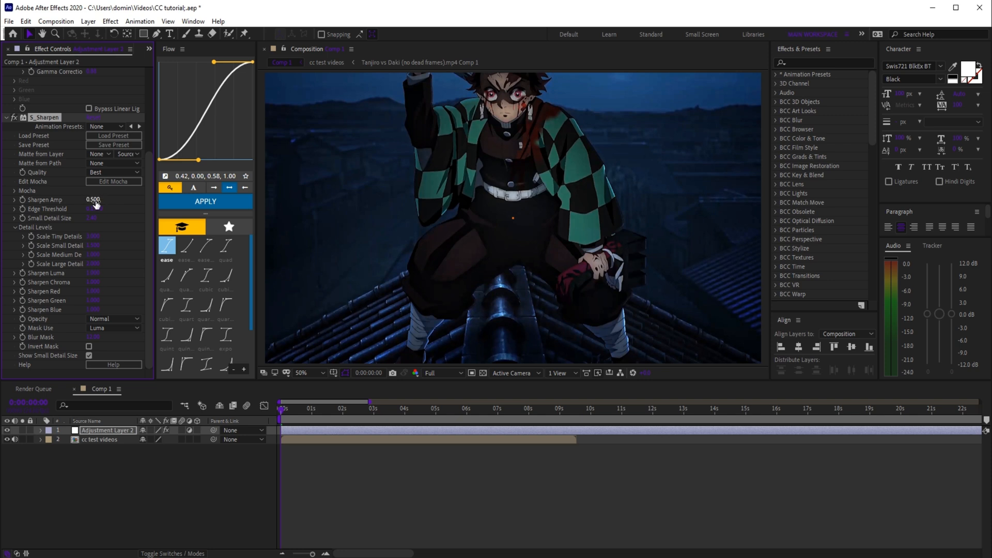
# Step: Apply Hue/Saturation and the first Mood Lighting preset to Adjustment Layer 2
pyautogui.write('hue')
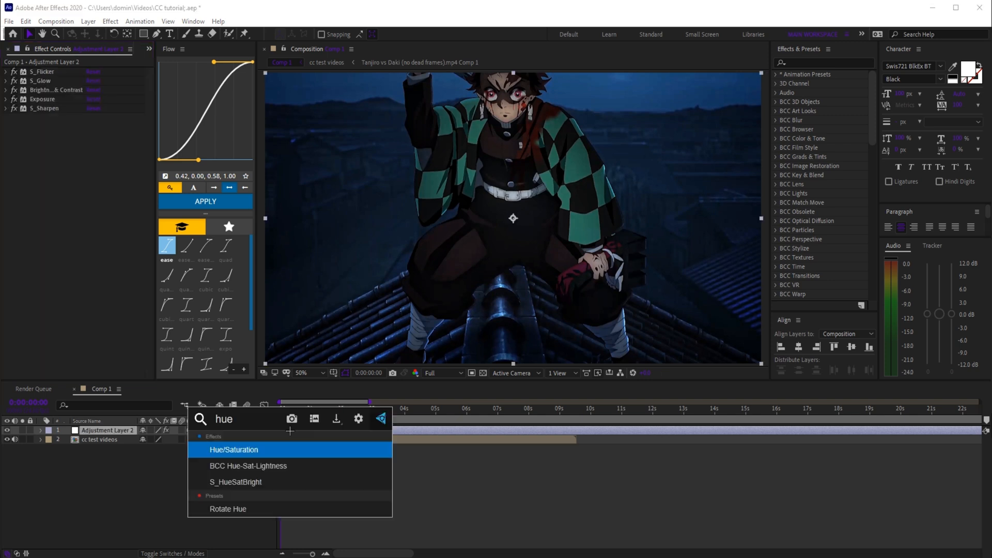
pyautogui.doubleClick(233, 449)
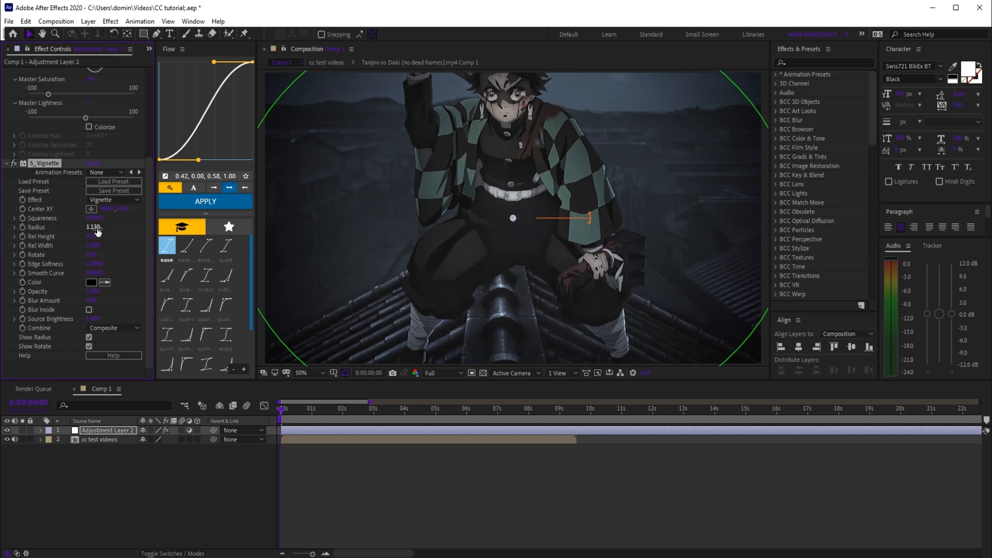
pyautogui.write('mood')
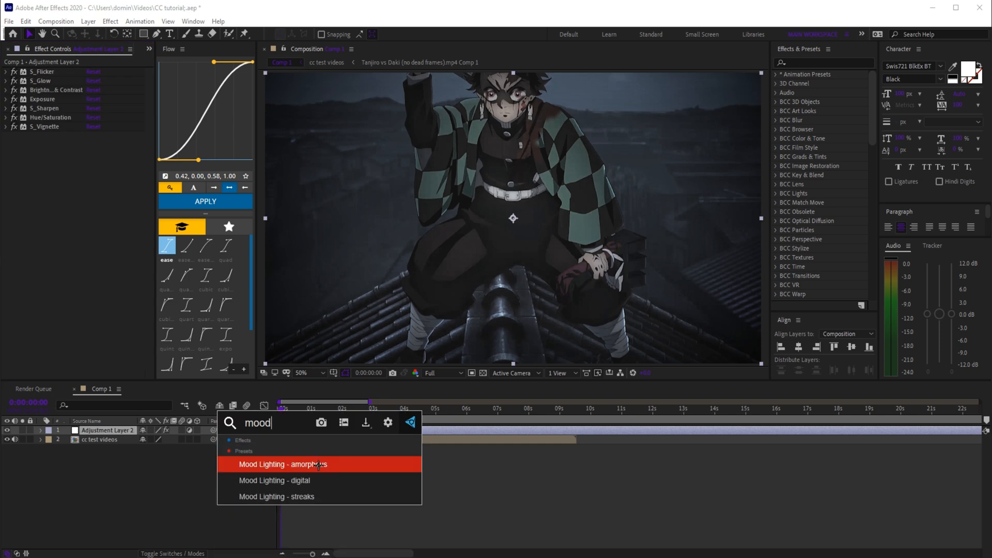
pyautogui.doubleClick(282, 464)
pyautogui.write('cc')
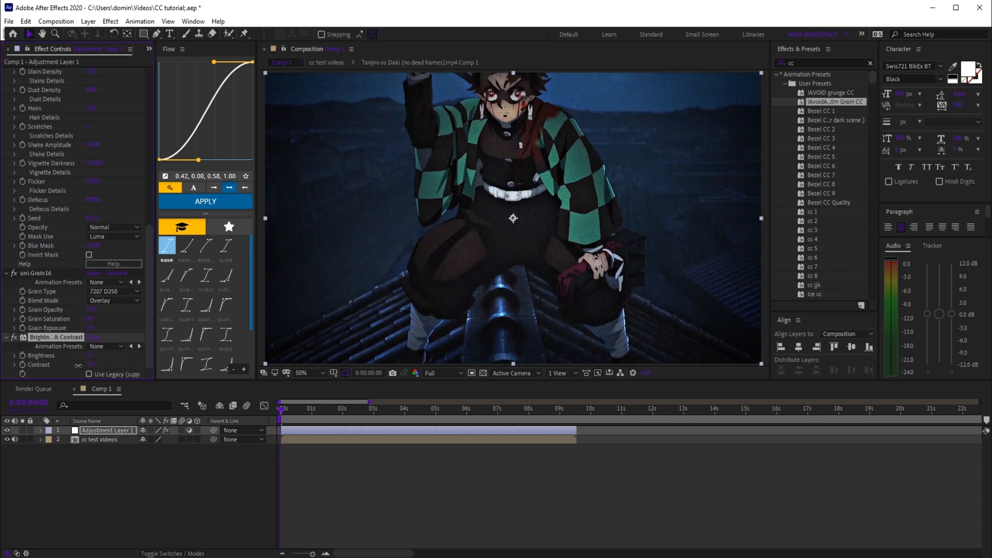
# Step: Add Hue/Saturation to Adjustment Layer 1 and enter a value of 0.48
pyautogui.write('hue')
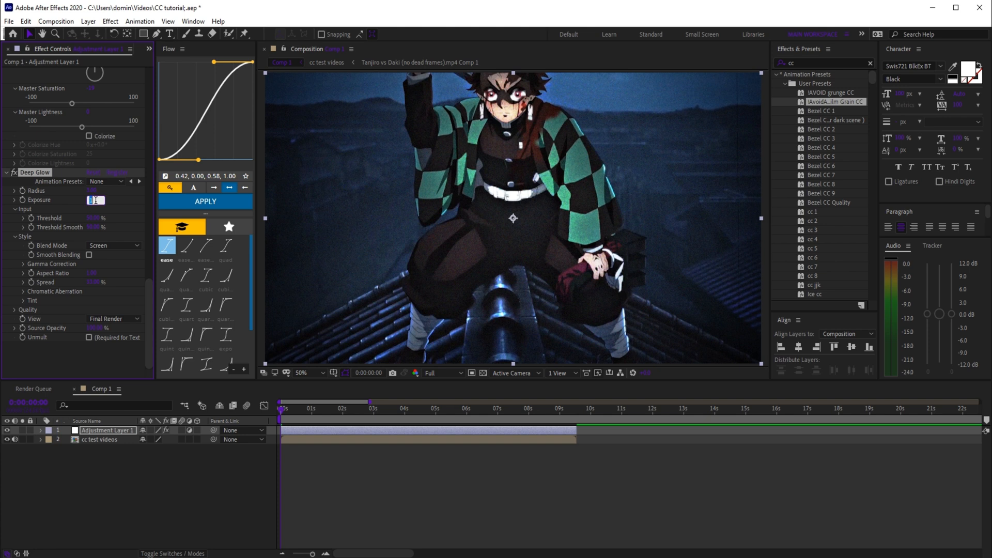
pyautogui.write('0.48')
pyautogui.click(826, 63)
pyautogui.write('rt')
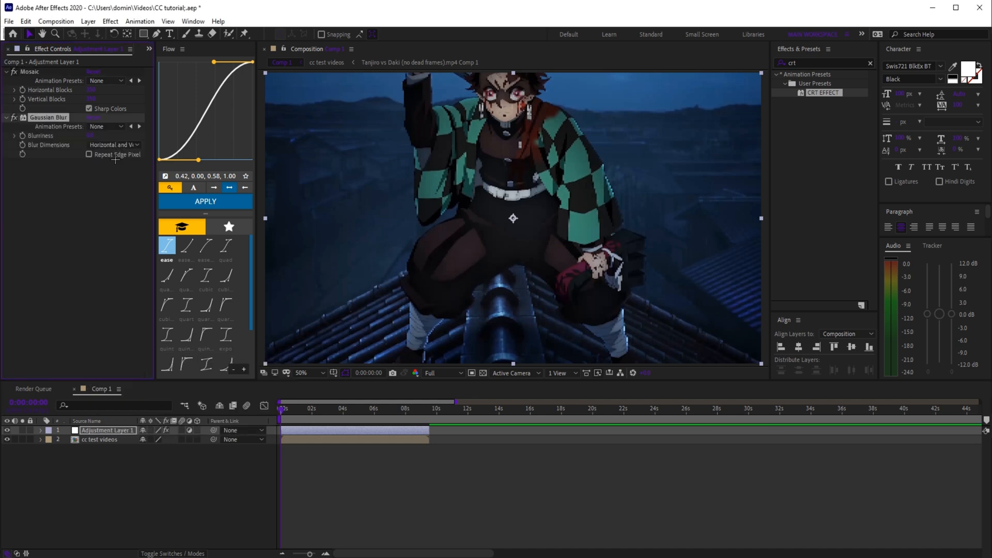
# Step: Enable Repeat Edge Pixels on the blur, size Grid by width and height, search 'curve'
pyautogui.click(88, 154)
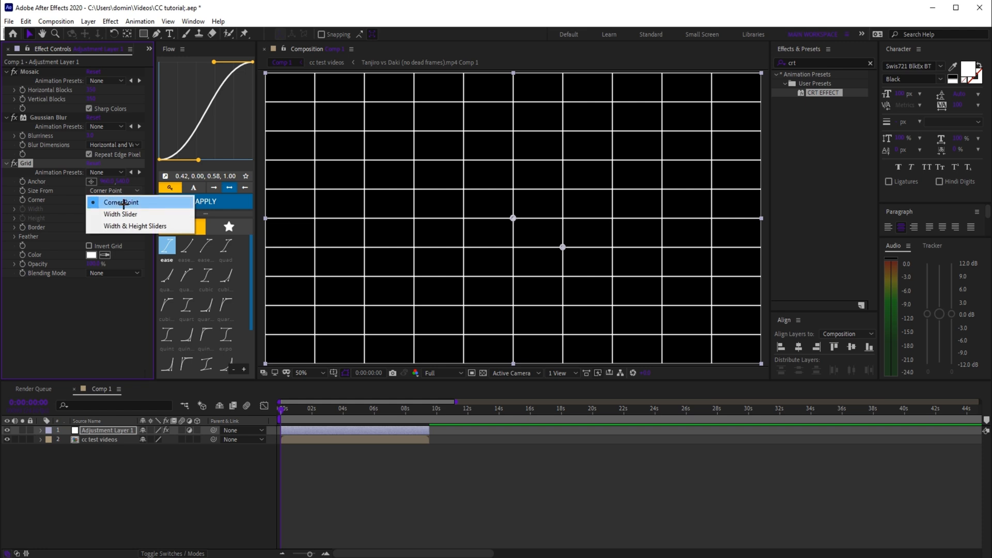
pyautogui.click(135, 226)
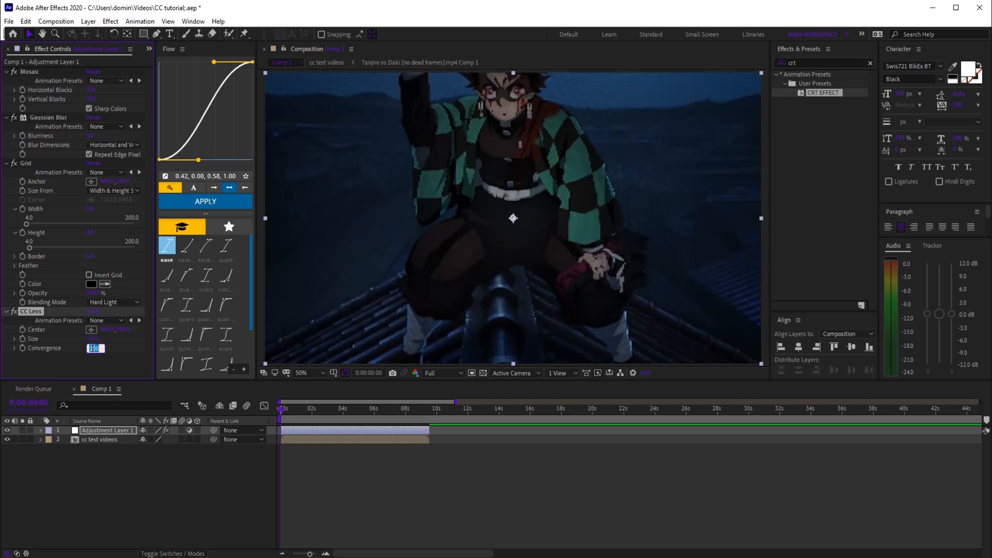
pyautogui.write('curve')
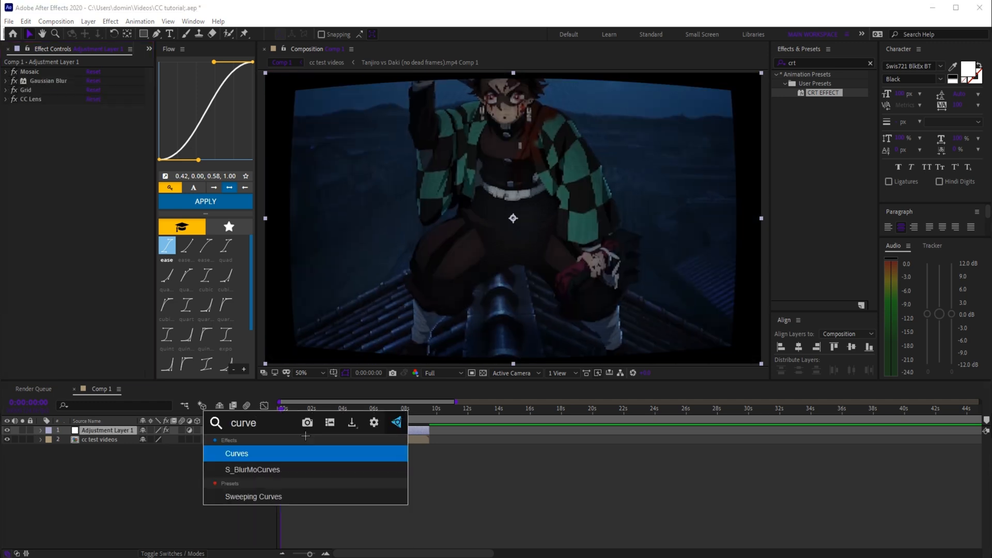